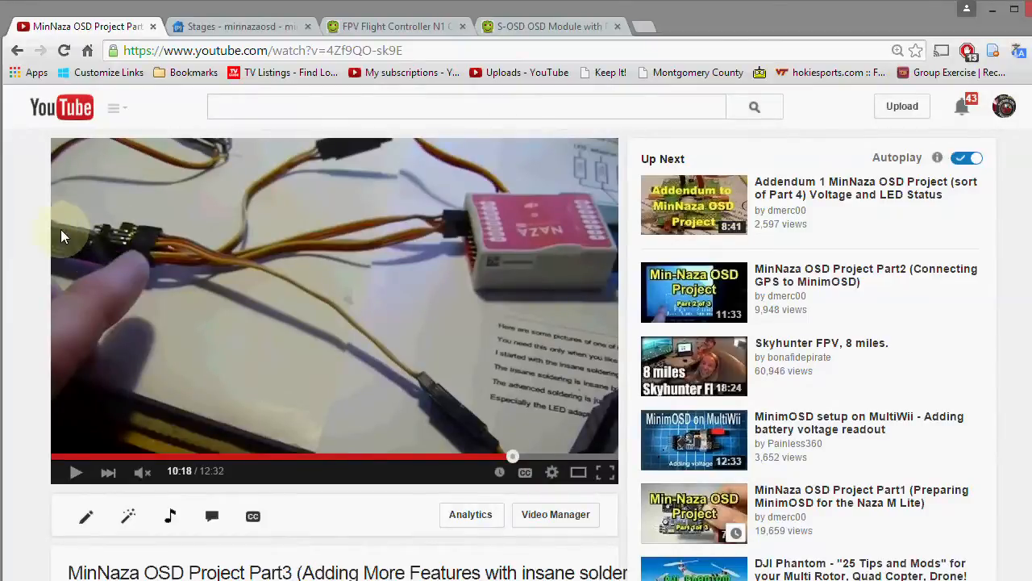
pyautogui.moveTo(545, 207)
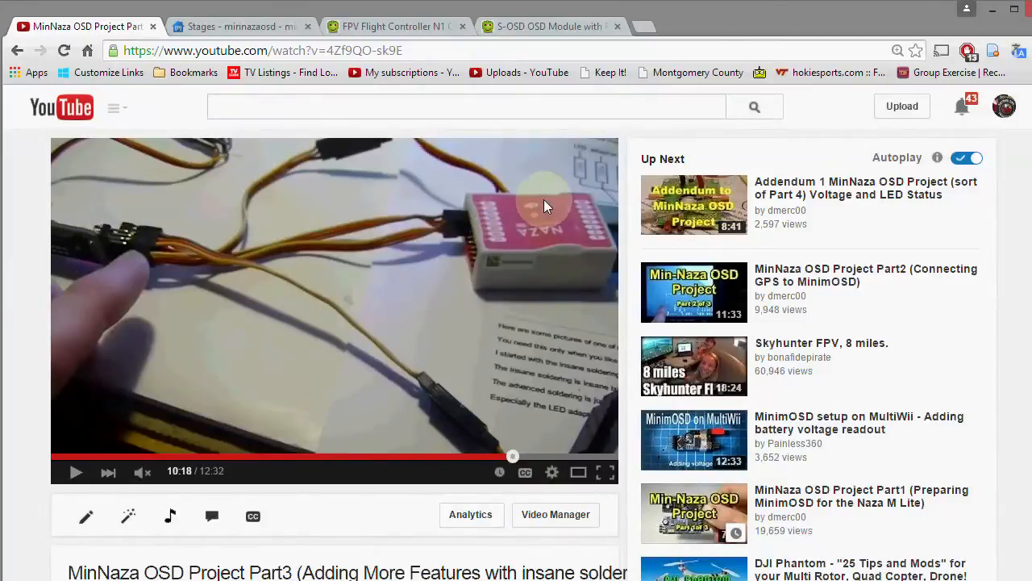
pyautogui.moveTo(536, 234)
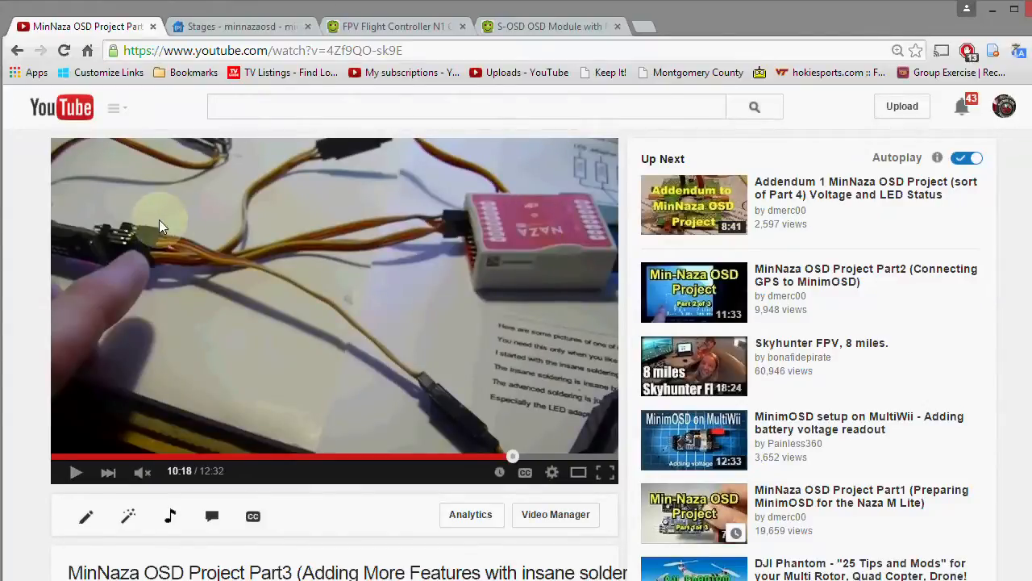
pyautogui.moveTo(532, 242)
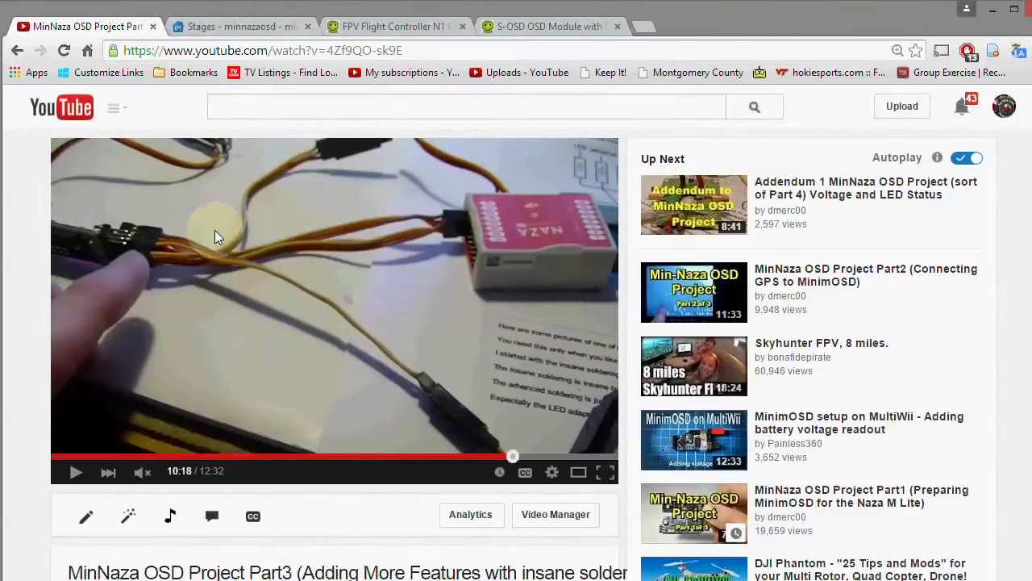
pyautogui.moveTo(236, 75)
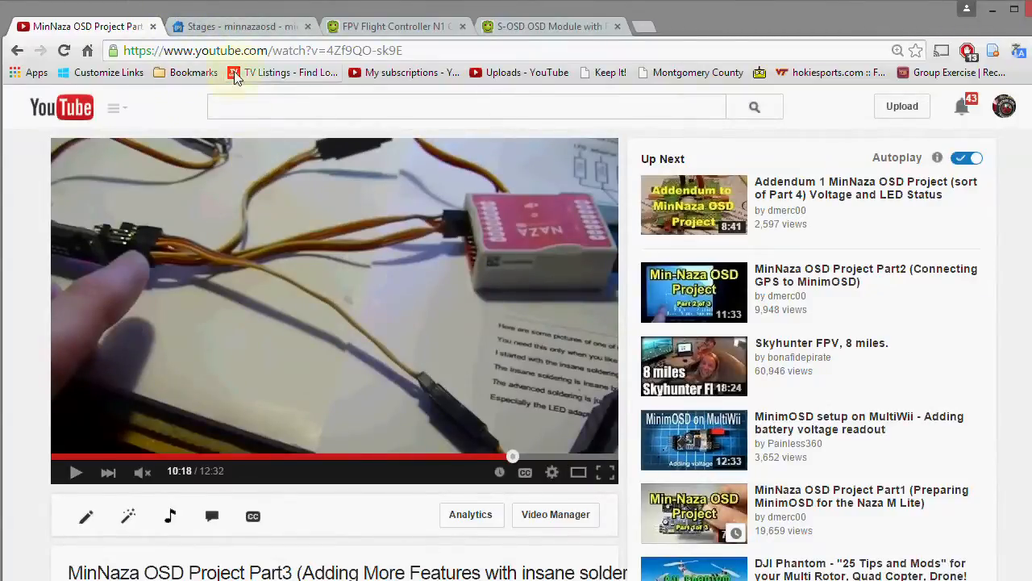
# Review the MinimOSD connection and solder diagram, then return to the MinNaza OSD Part3 video
pyautogui.click(238, 26)
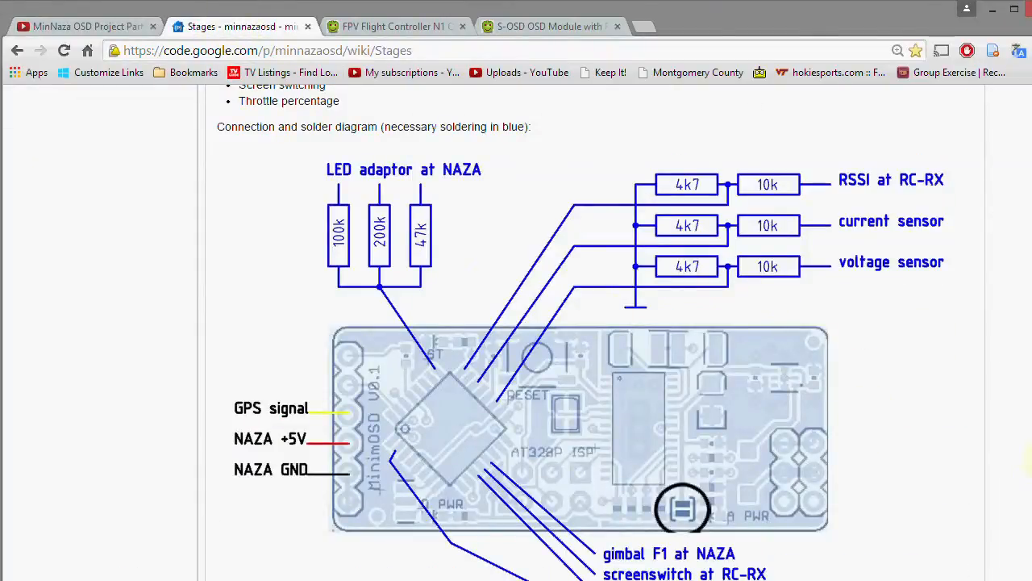
pyautogui.scroll(-3)
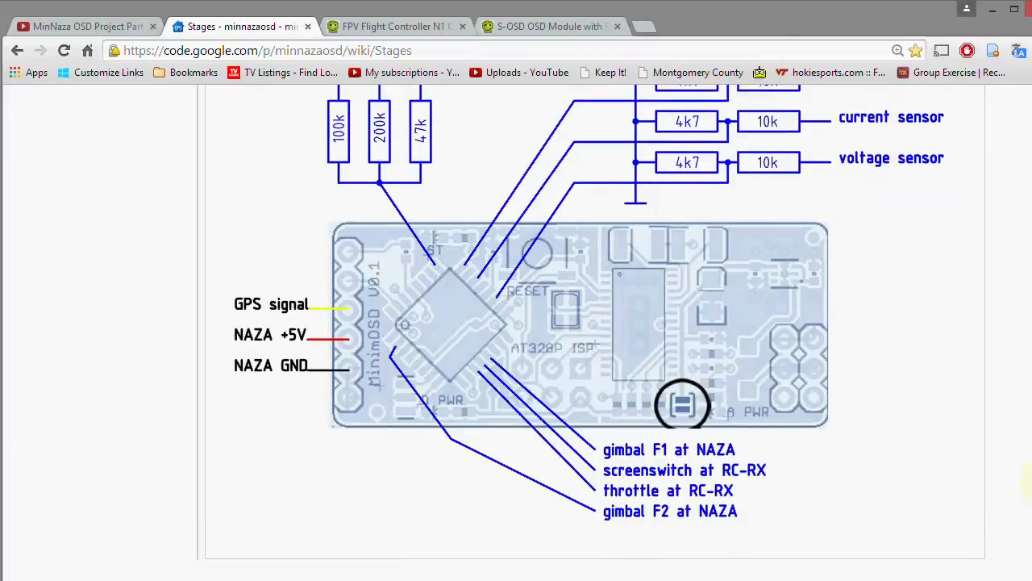
pyautogui.scroll(-3)
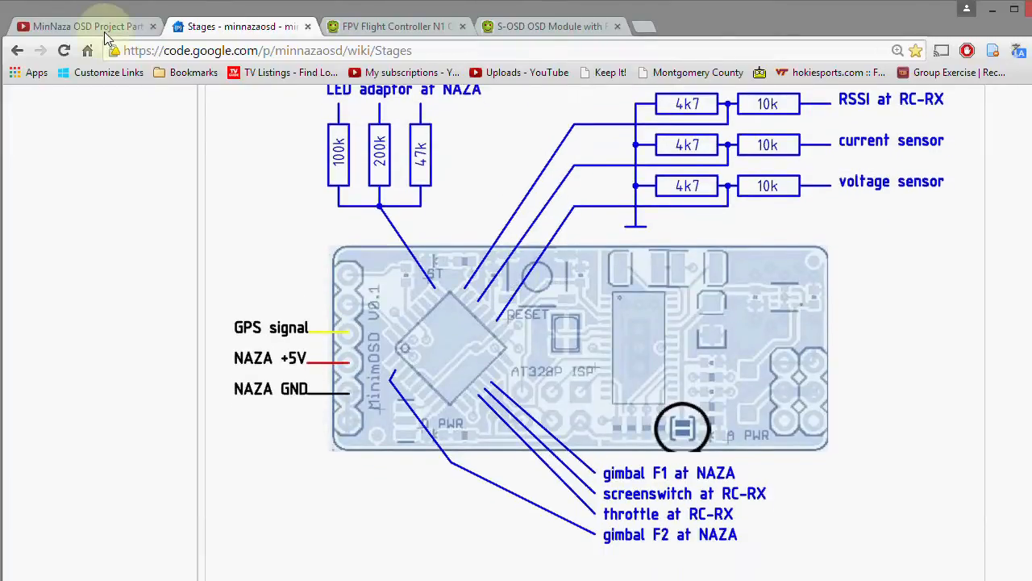
pyautogui.moveTo(352, 222)
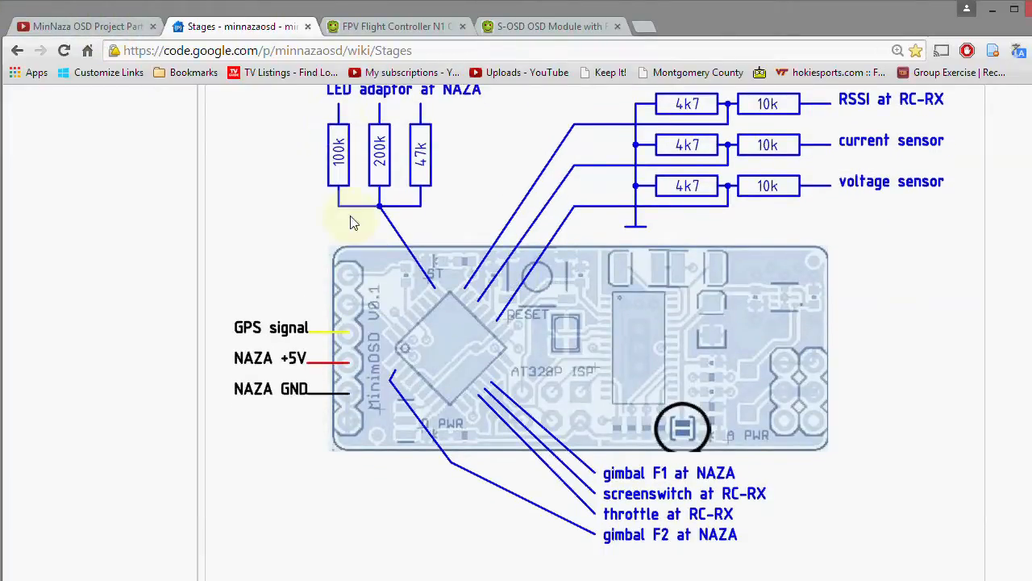
pyautogui.click(83, 26)
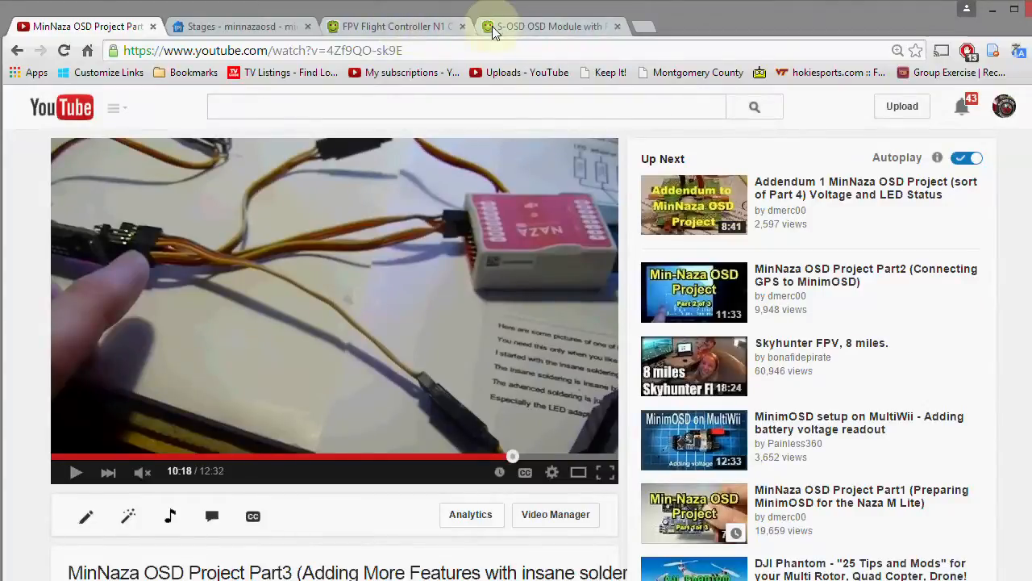
# Browse the GoodLuckBuy S-OSD module for DJI NAZA page ($39.80) down through its details
pyautogui.click(549, 25)
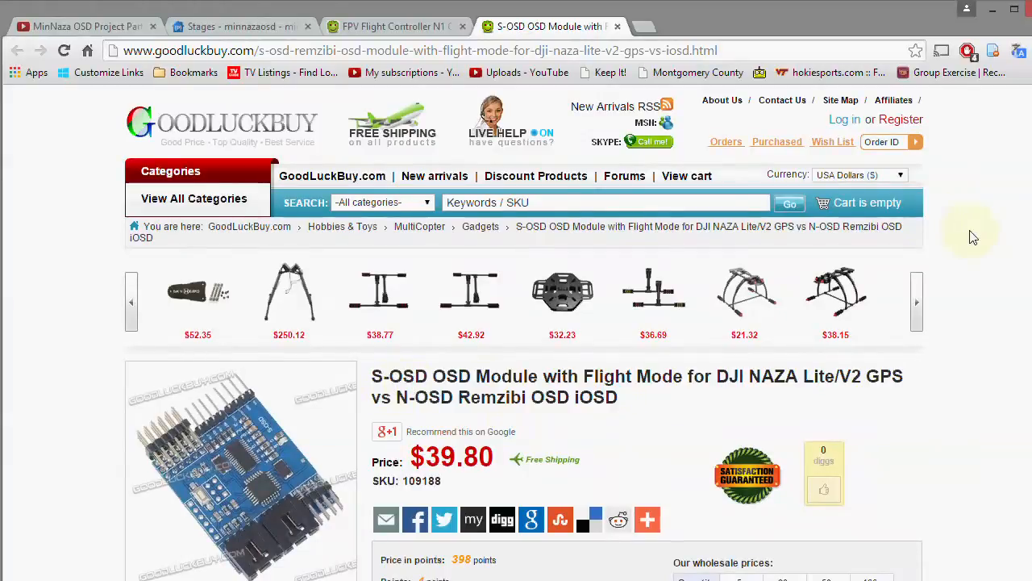
pyautogui.scroll(-3)
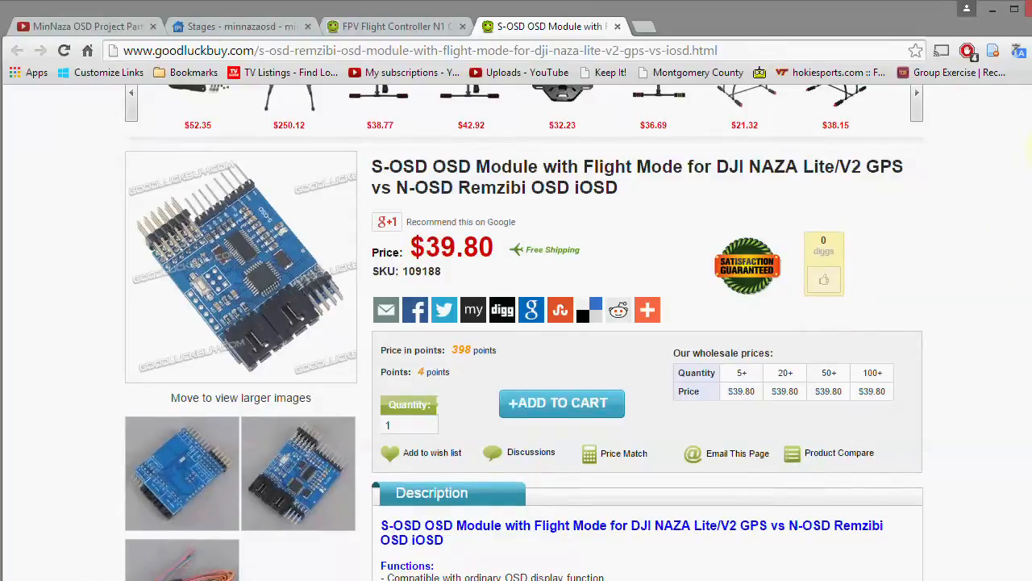
pyautogui.scroll(-3)
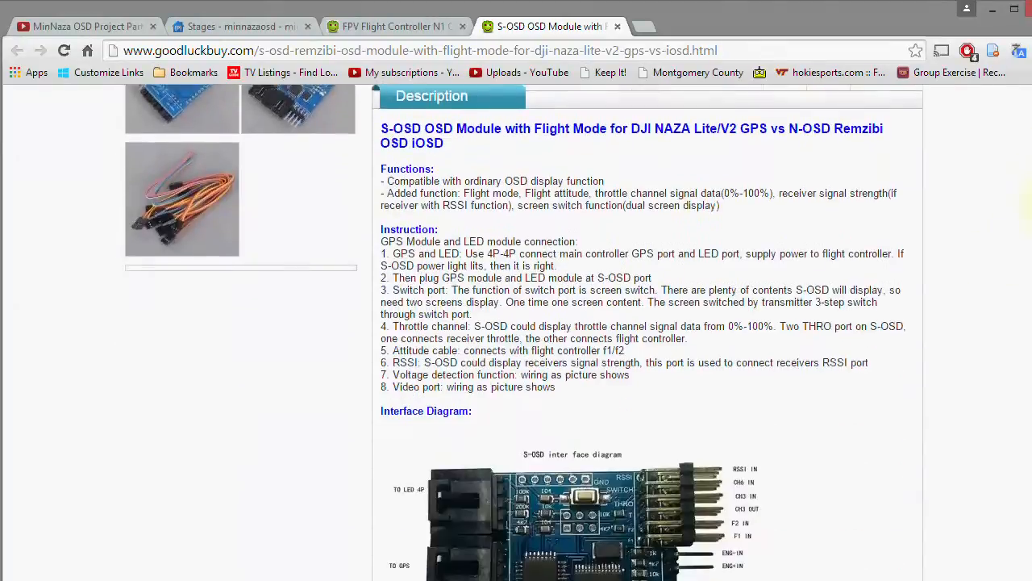
pyautogui.scroll(-3)
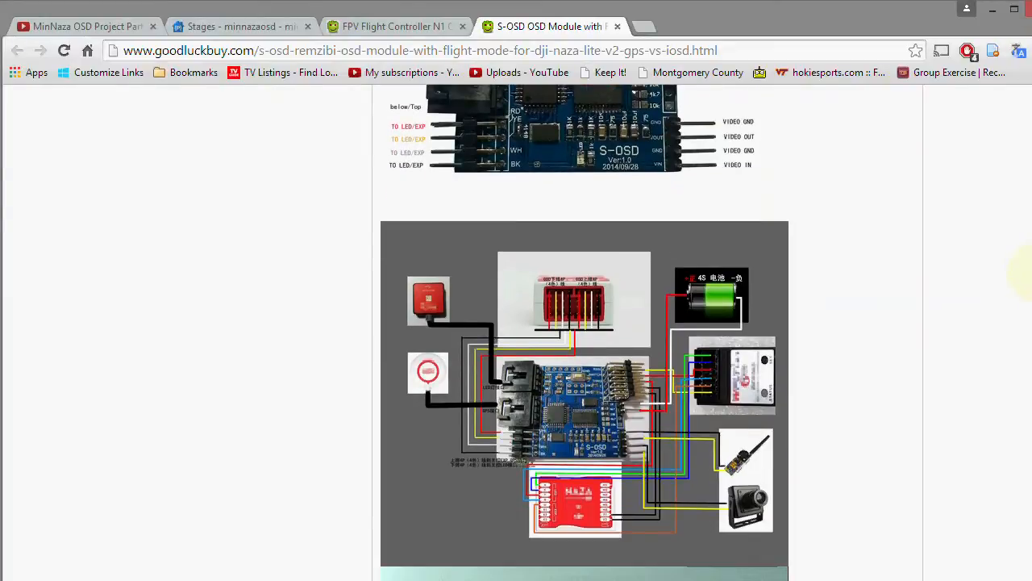
pyautogui.scroll(-3)
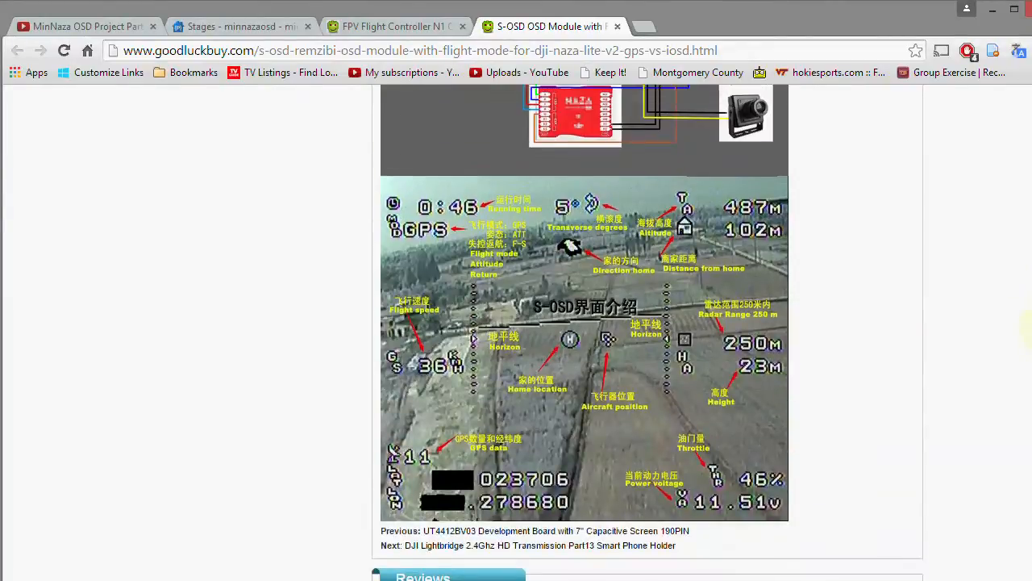
pyautogui.moveTo(458, 423)
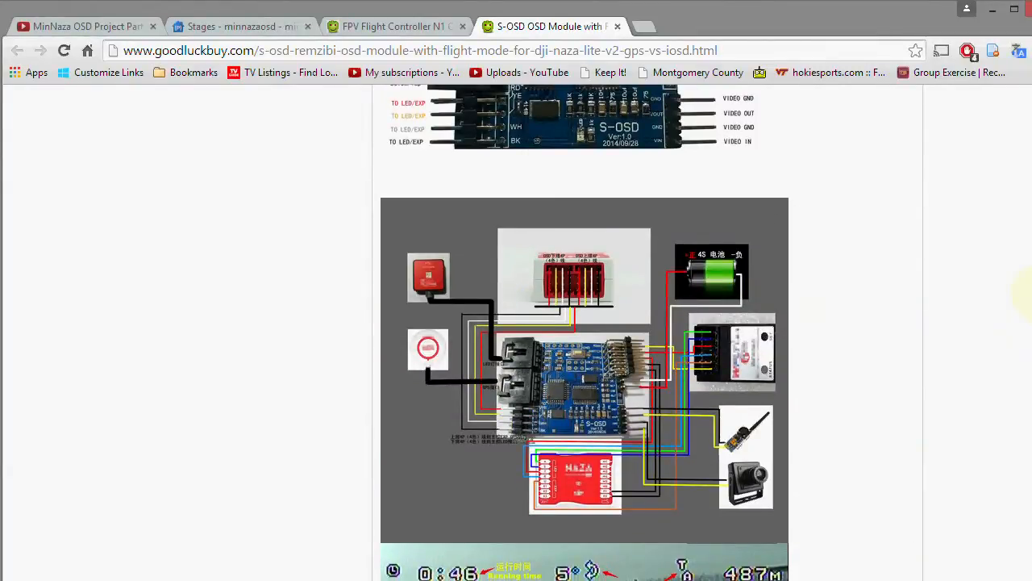
pyautogui.scroll(-3)
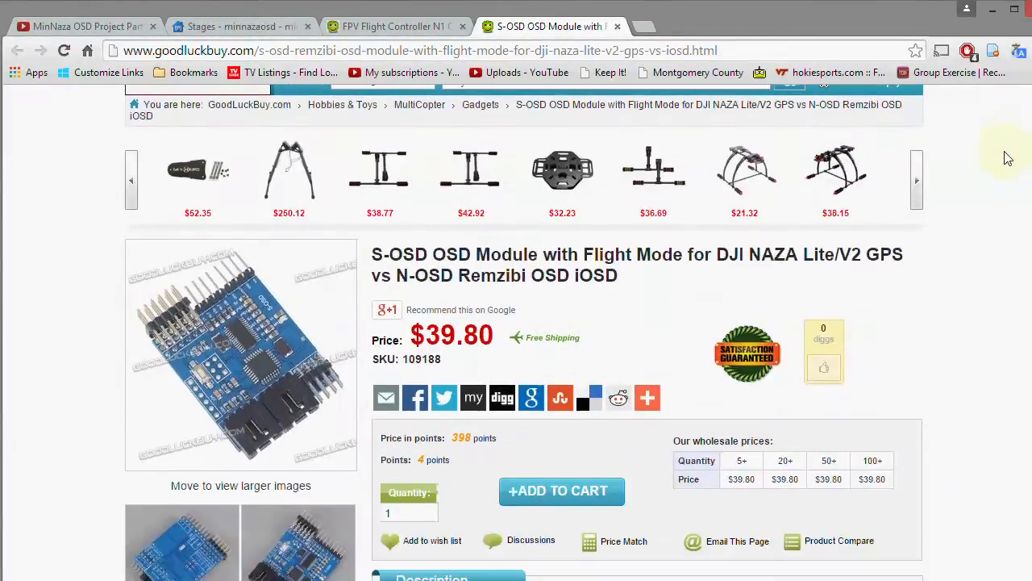
pyautogui.scroll(-3)
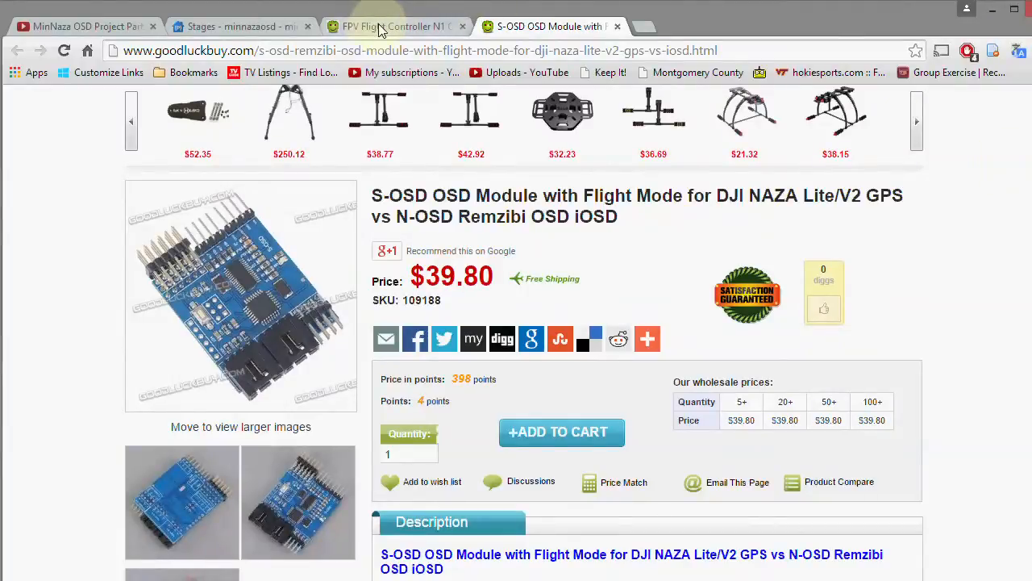
# View the N1 OSD module page ($24.59) down to its GPS, NAZA, battery and camera wiring diagram
pyautogui.click(390, 25)
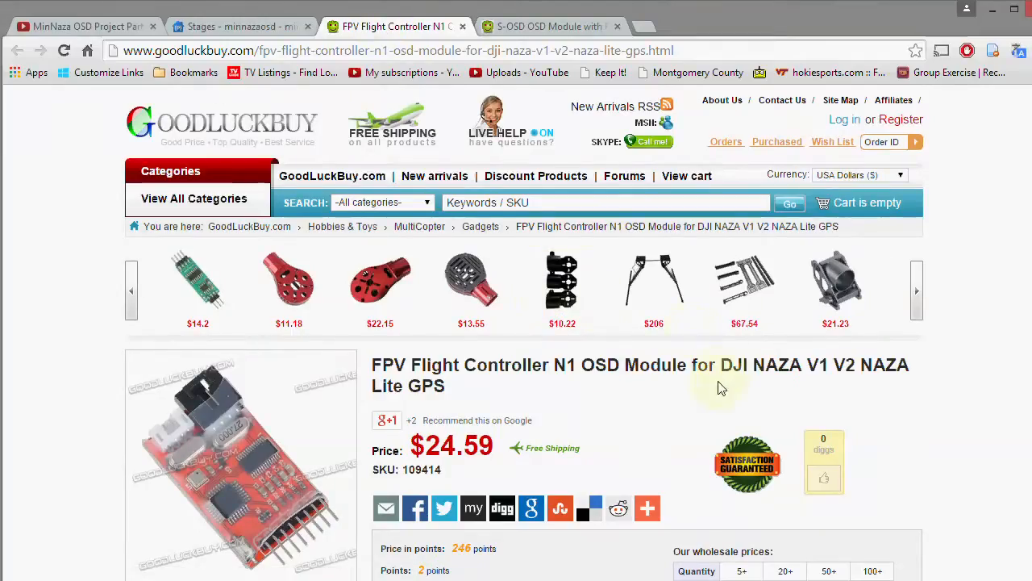
pyautogui.scroll(-3)
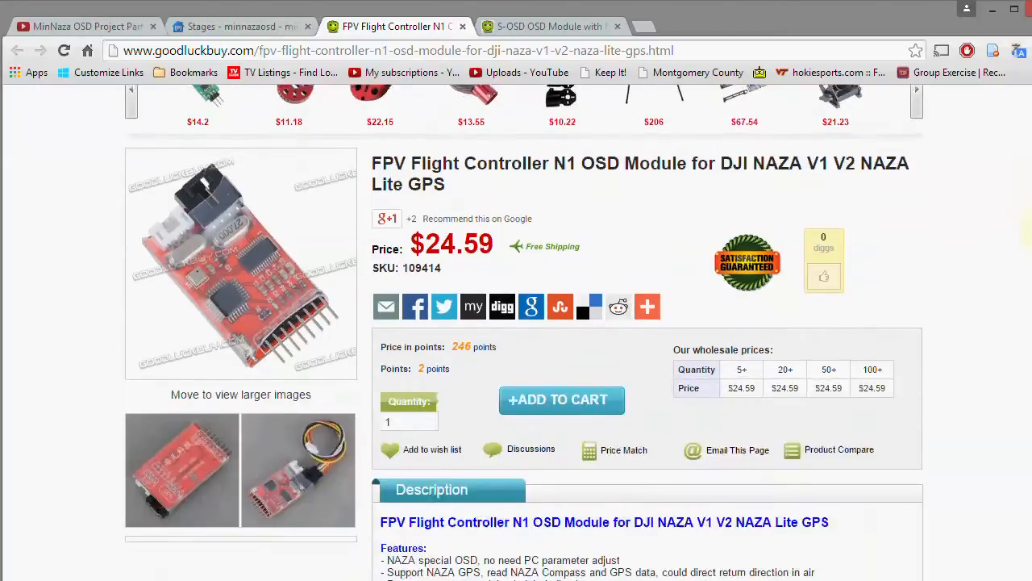
pyautogui.scroll(-3)
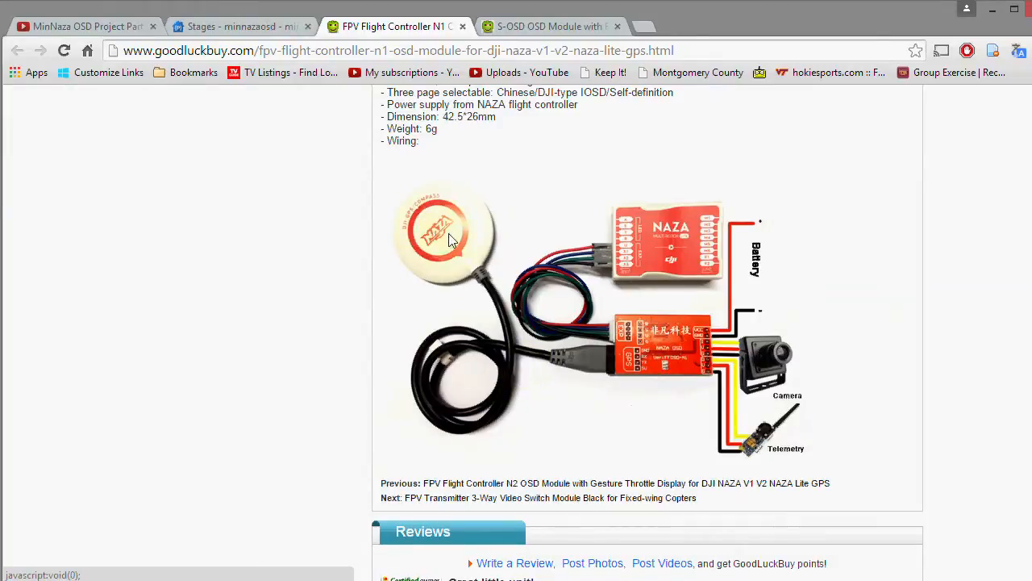
pyautogui.moveTo(453, 234)
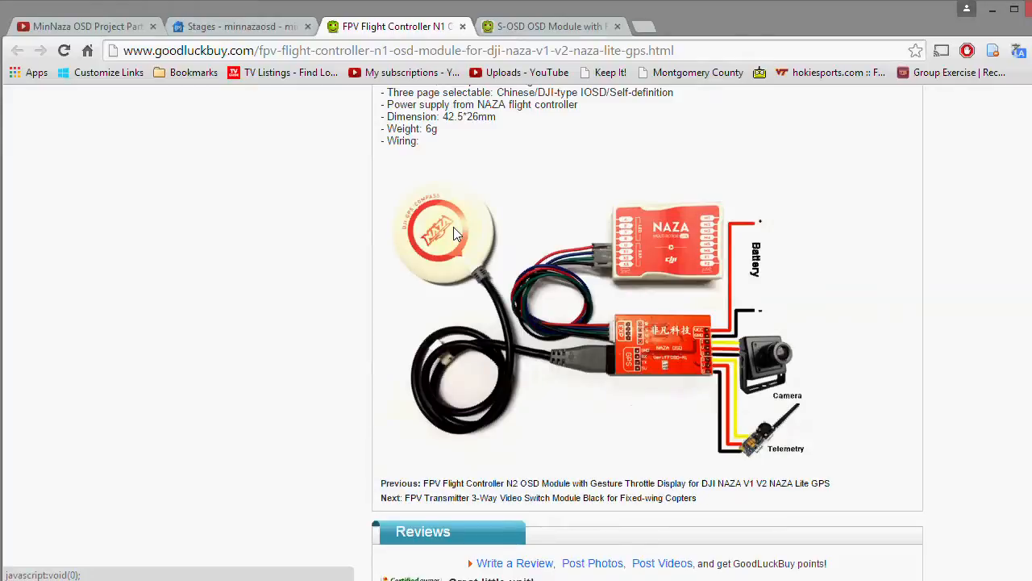
pyautogui.moveTo(557, 358)
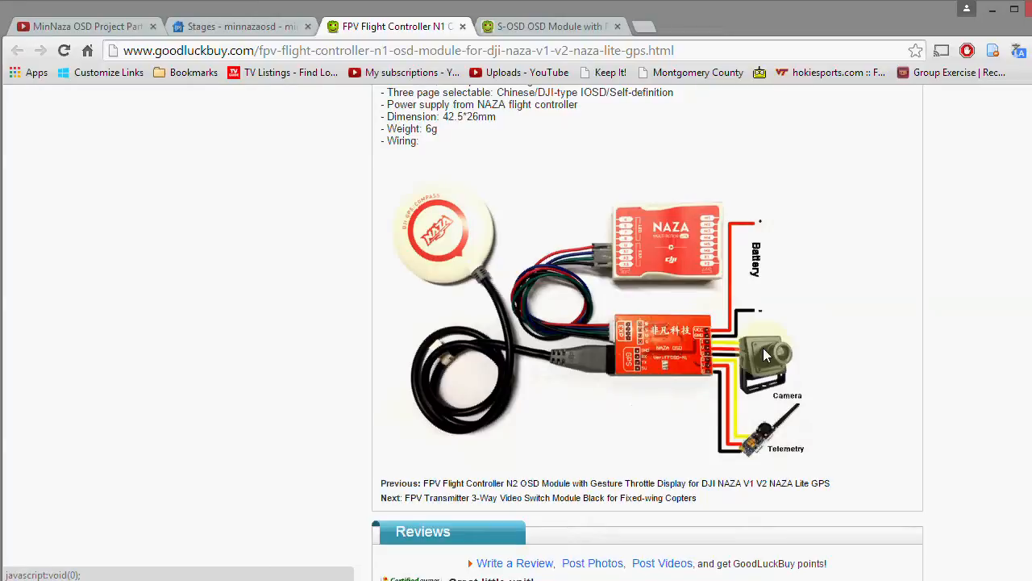
pyautogui.moveTo(764, 450)
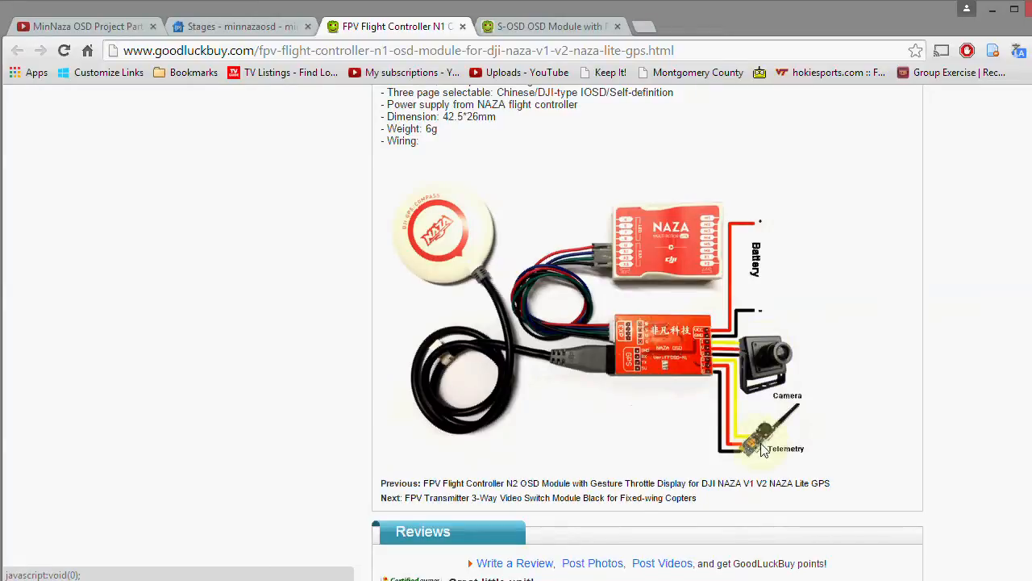
pyautogui.moveTo(755, 200)
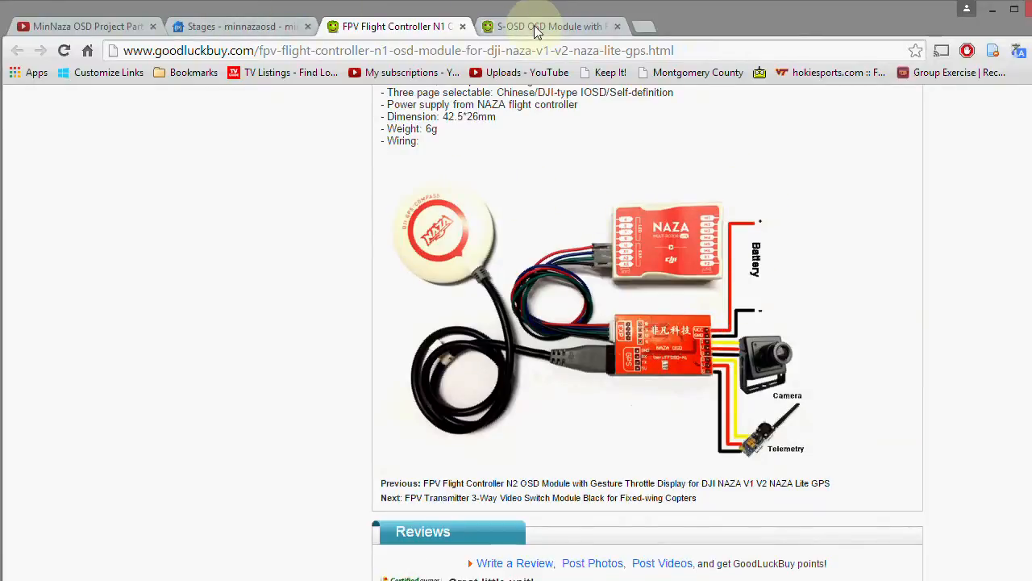
# Return to the S-OSD page and scroll past the interface and wiring diagrams to the OSD screenshot
pyautogui.click(549, 26)
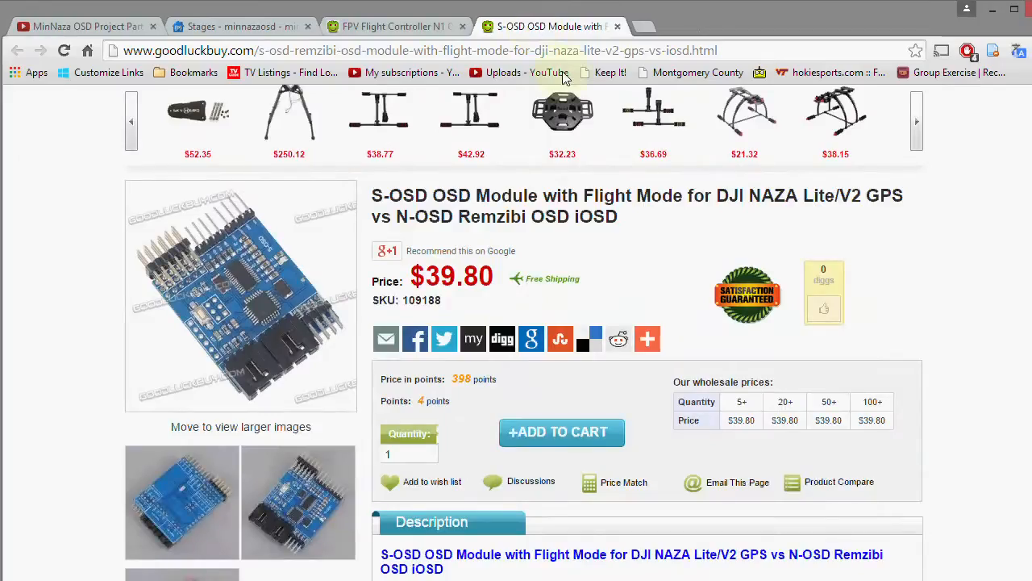
pyautogui.scroll(-3)
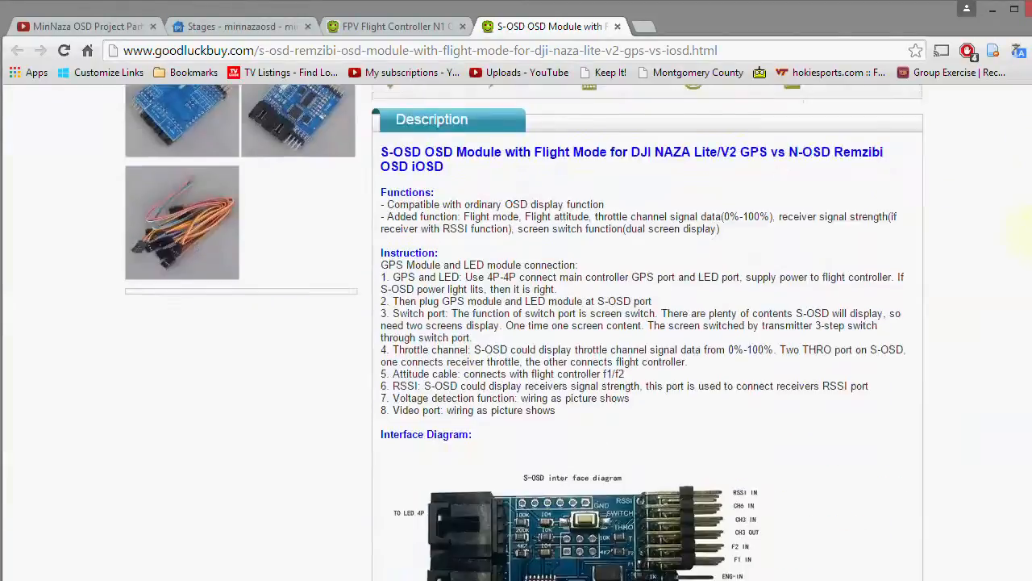
pyautogui.scroll(-3)
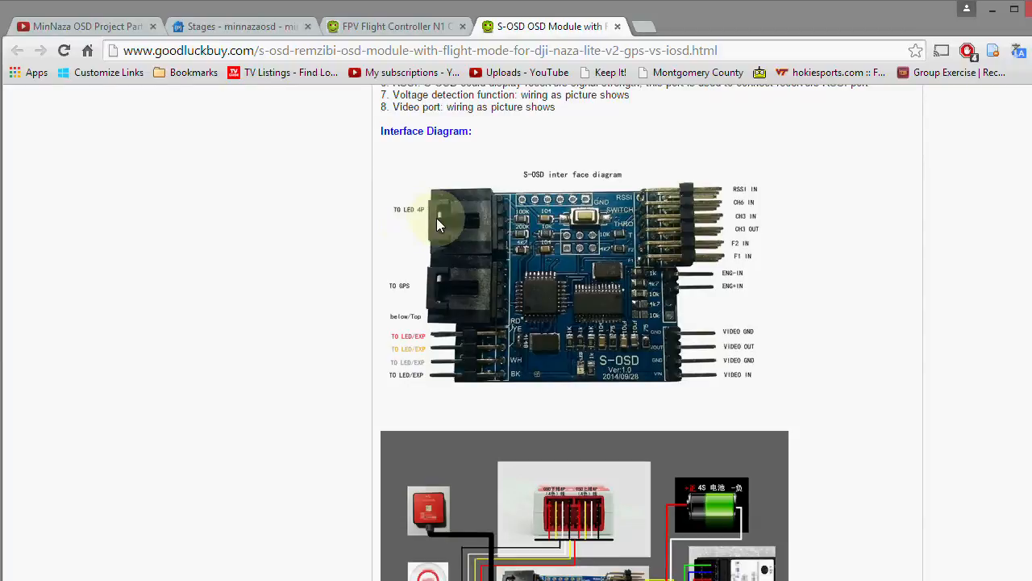
pyautogui.moveTo(433, 302)
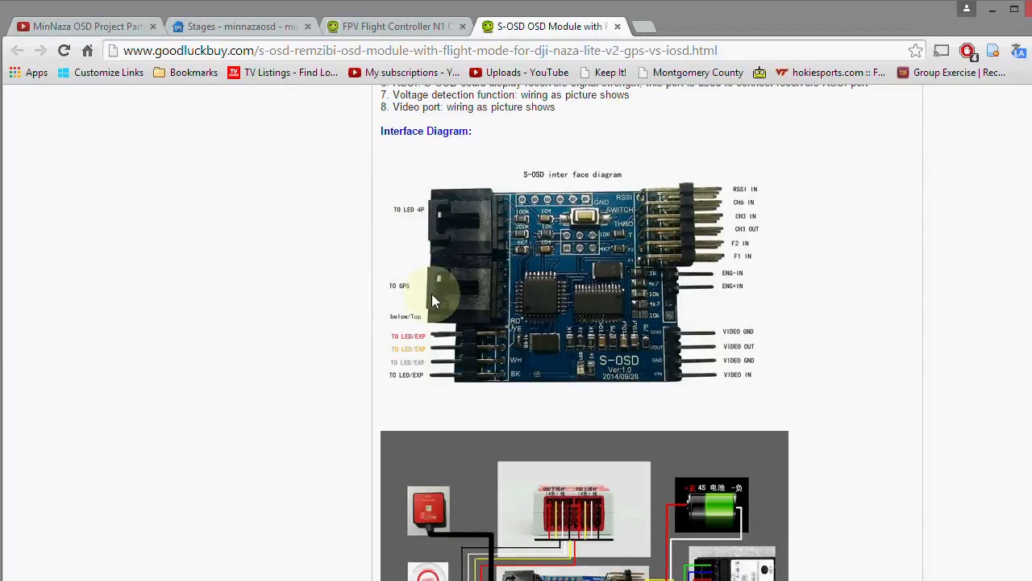
pyautogui.moveTo(439, 352)
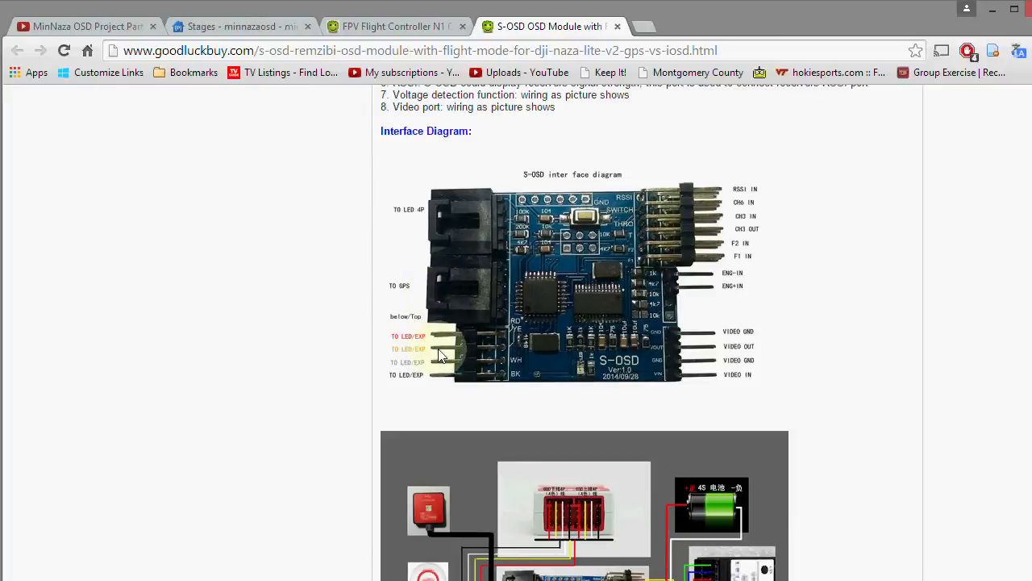
pyautogui.moveTo(449, 361)
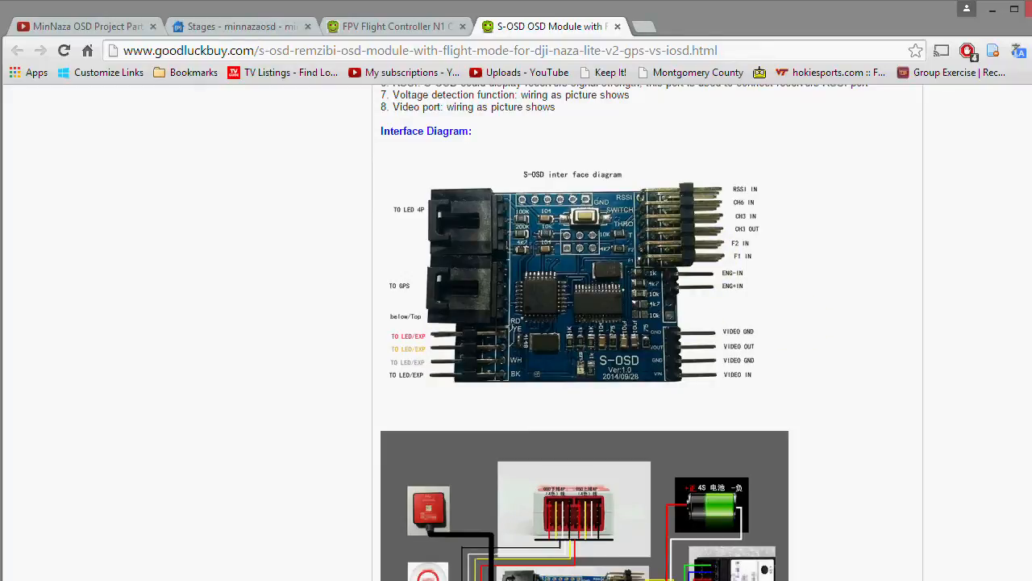
pyautogui.scroll(-3)
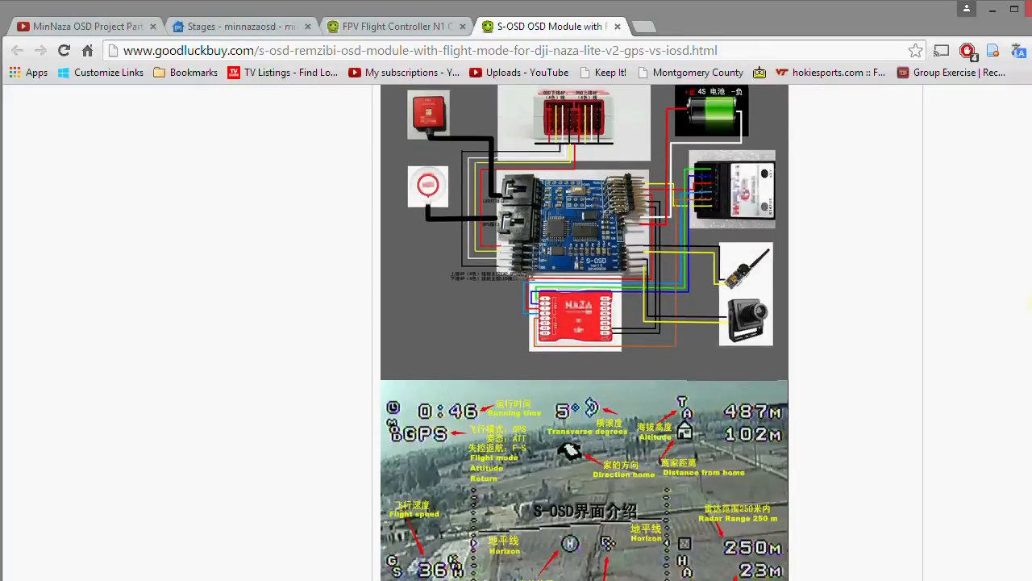
pyautogui.scroll(-3)
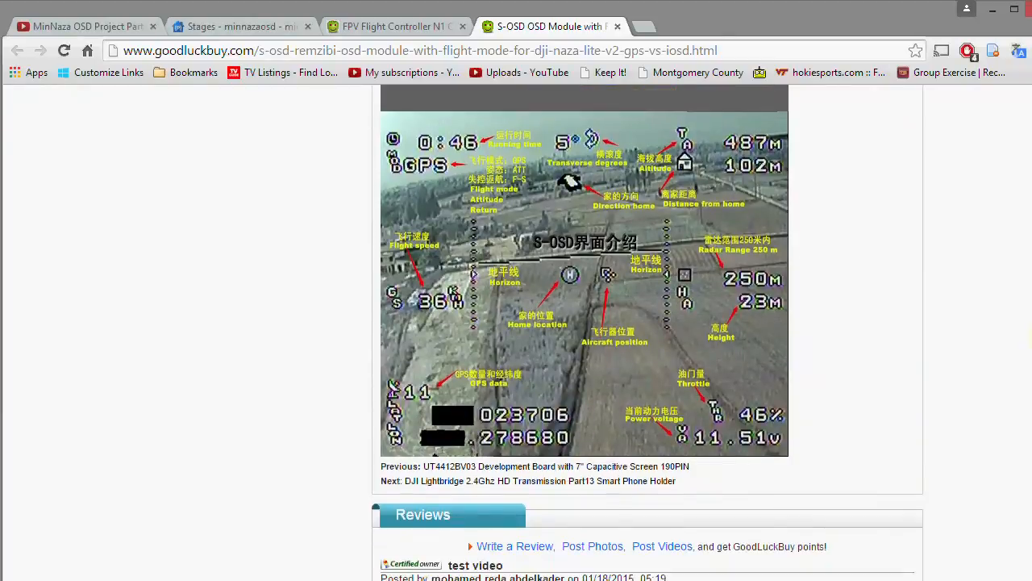